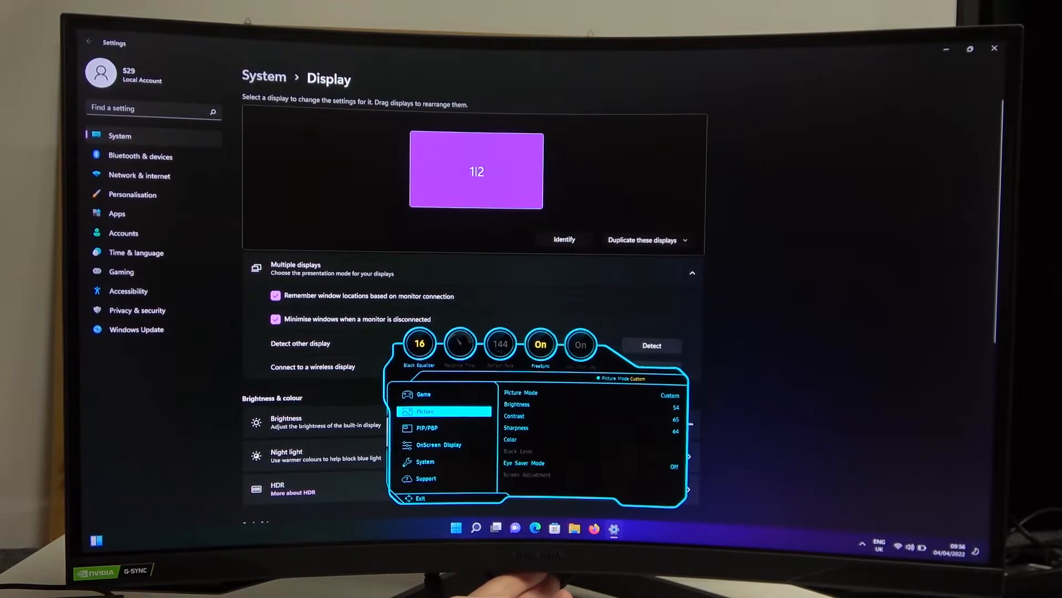
Step: Switch the OSD from Picture to the Game menu showing Black Equalizer, FreeSync and Virtual Aim Point
click(443, 393)
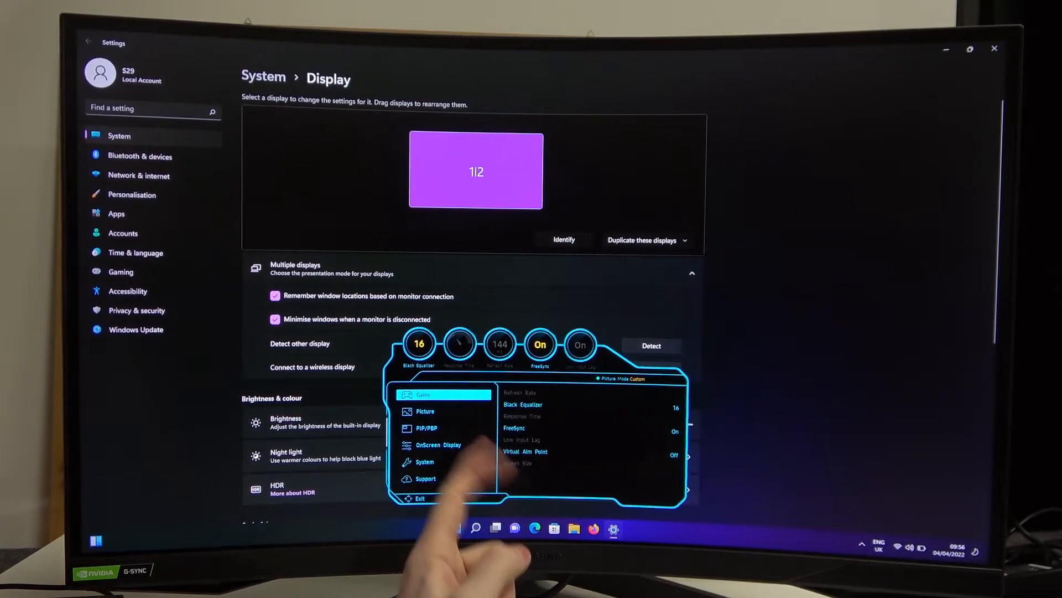